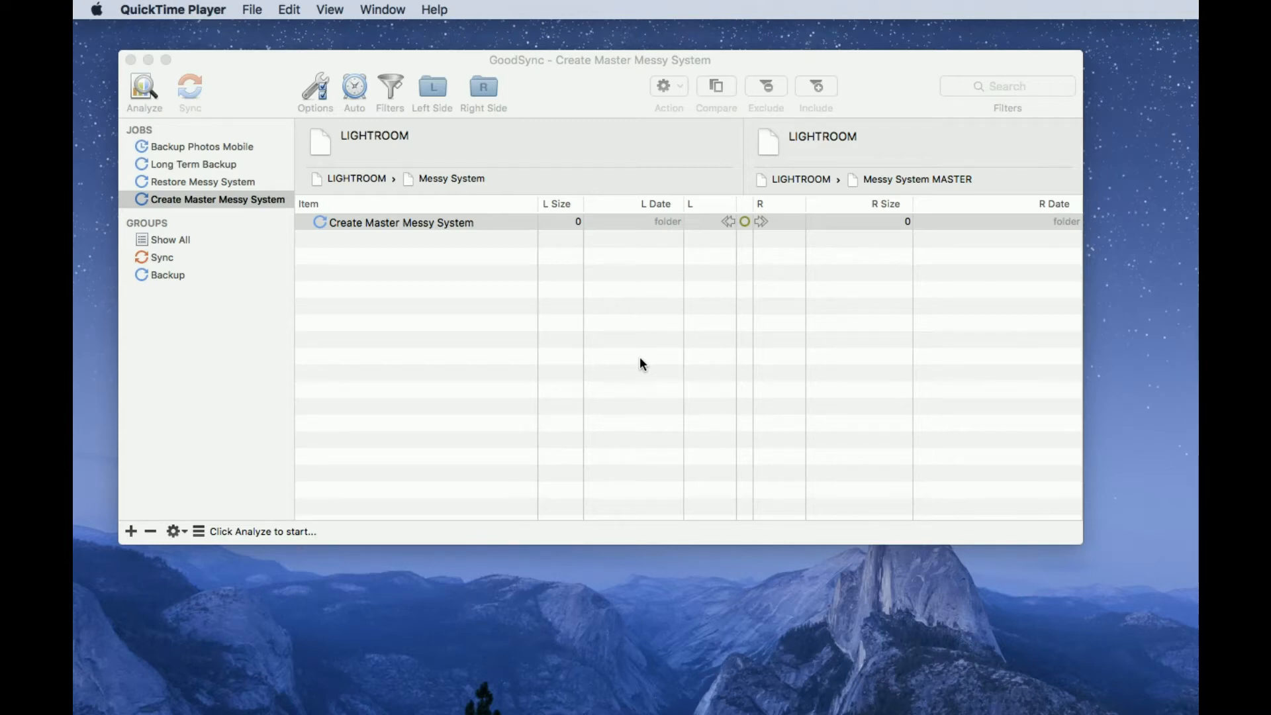
Create a new Backup-type job named 'Backup Pictures' from the Job menu.
left_click(561, 64)
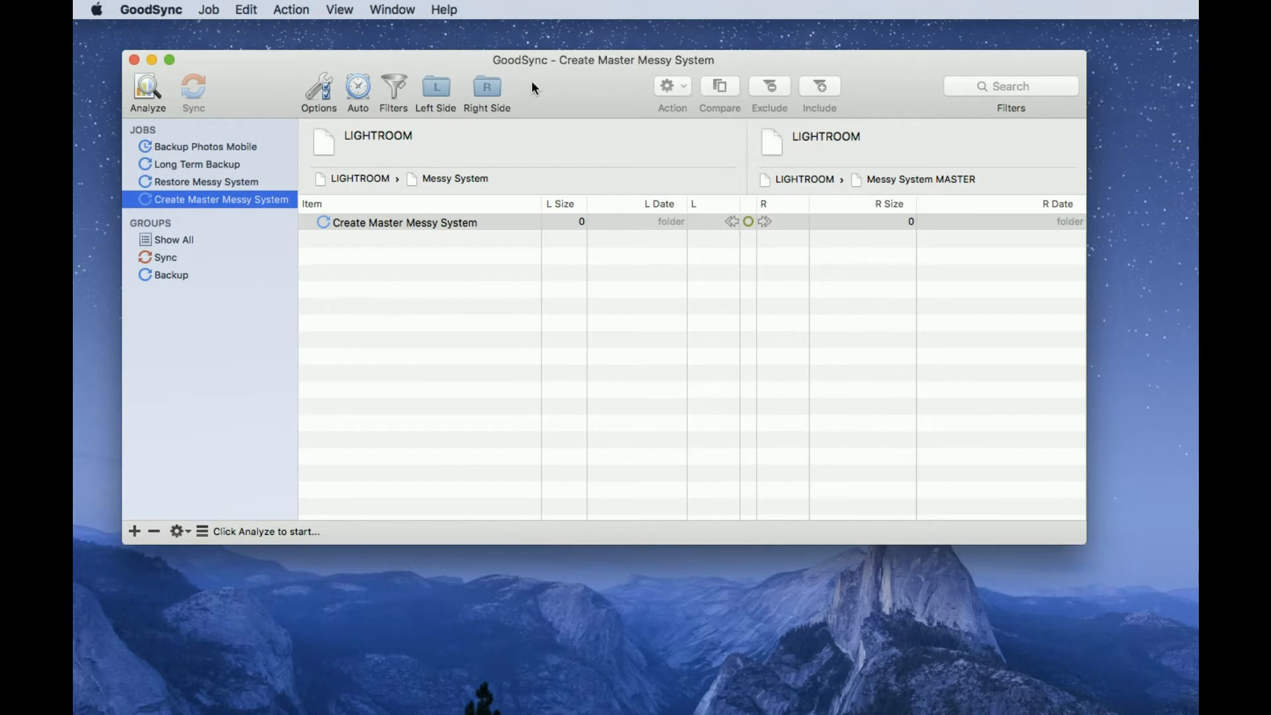
mouse_move(555, 80)
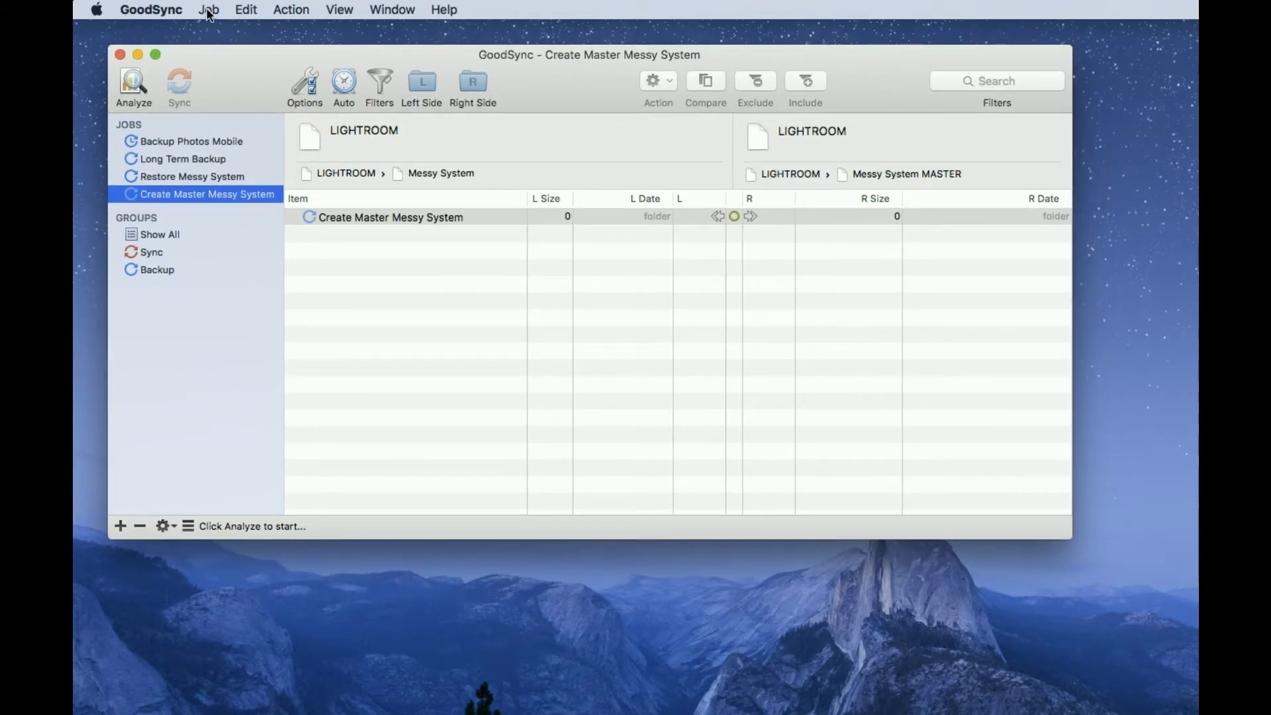
left_click(208, 9)
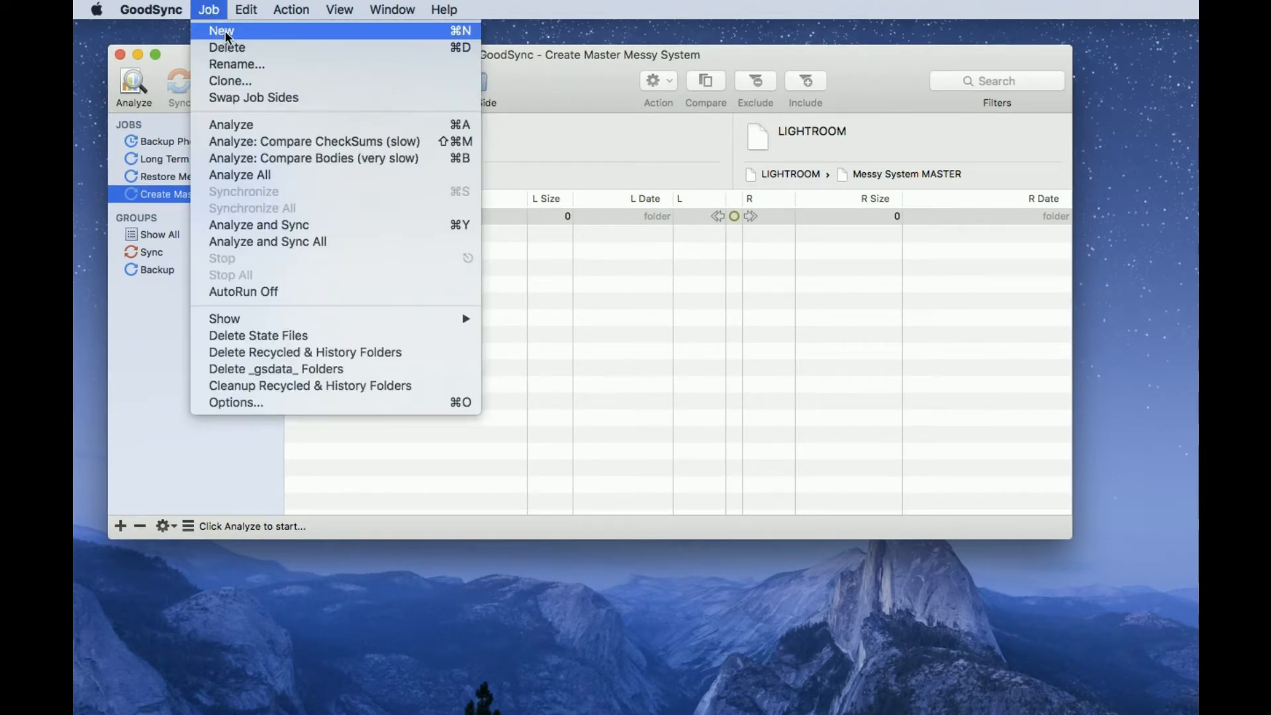
left_click(221, 30)
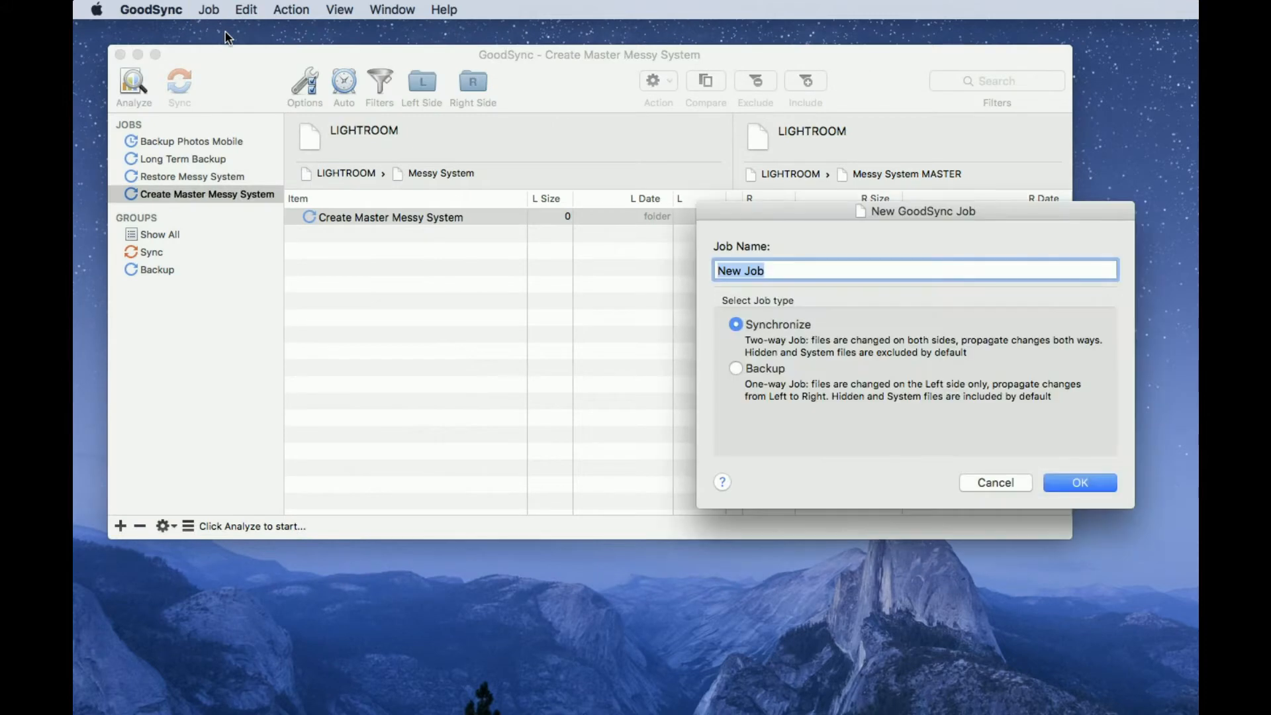
type("Backup Pictures")
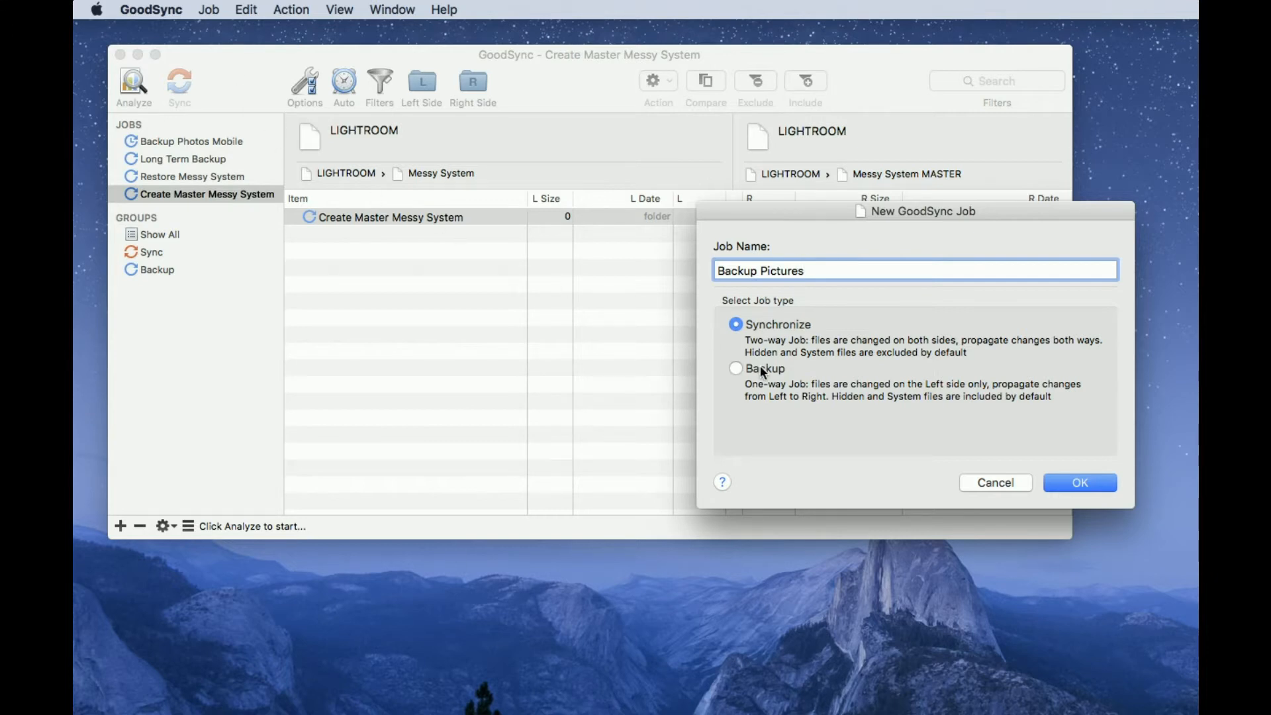
left_click(735, 368)
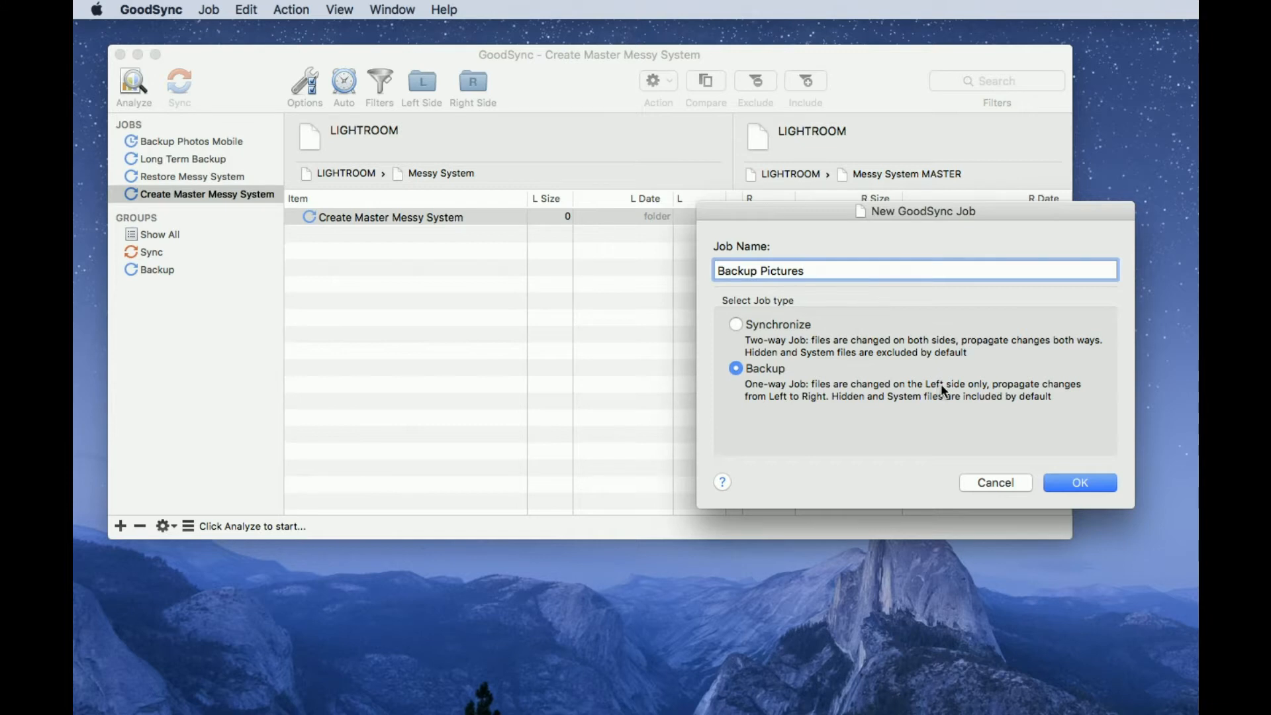
left_click(1078, 482)
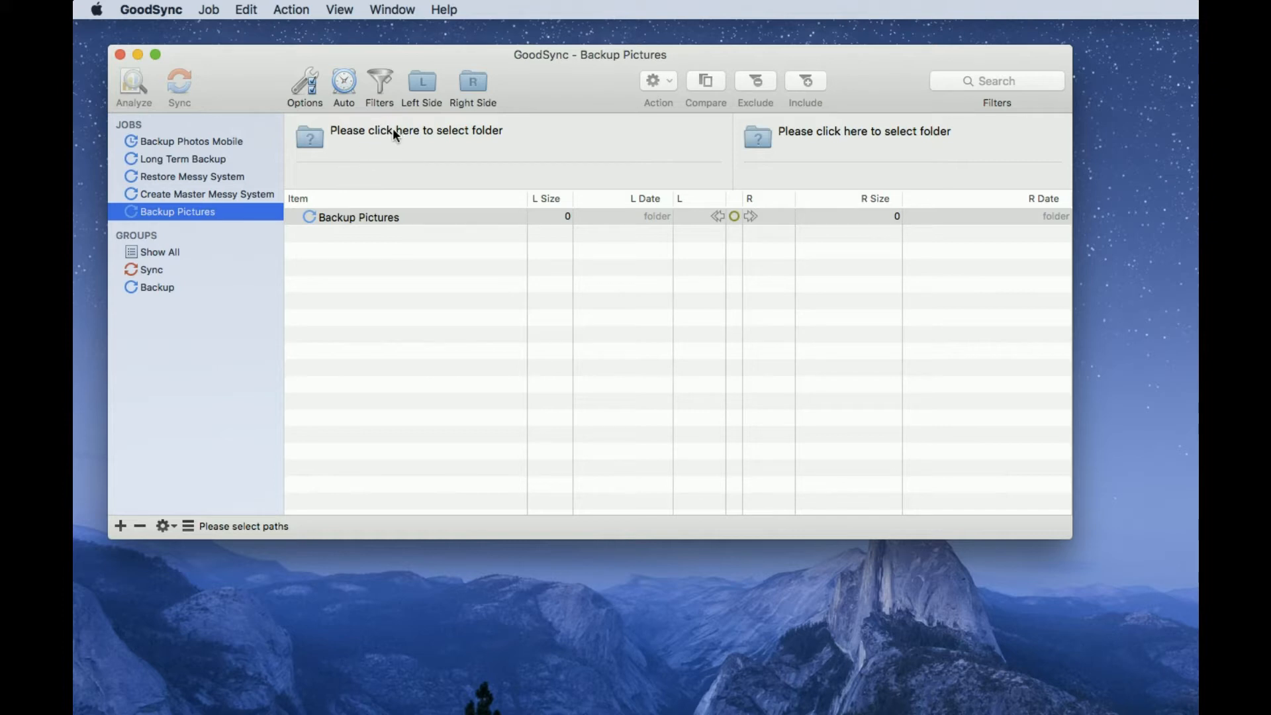
Set the Photos Mobile drive under My Mac as the job's left-side source folder.
left_click(414, 131)
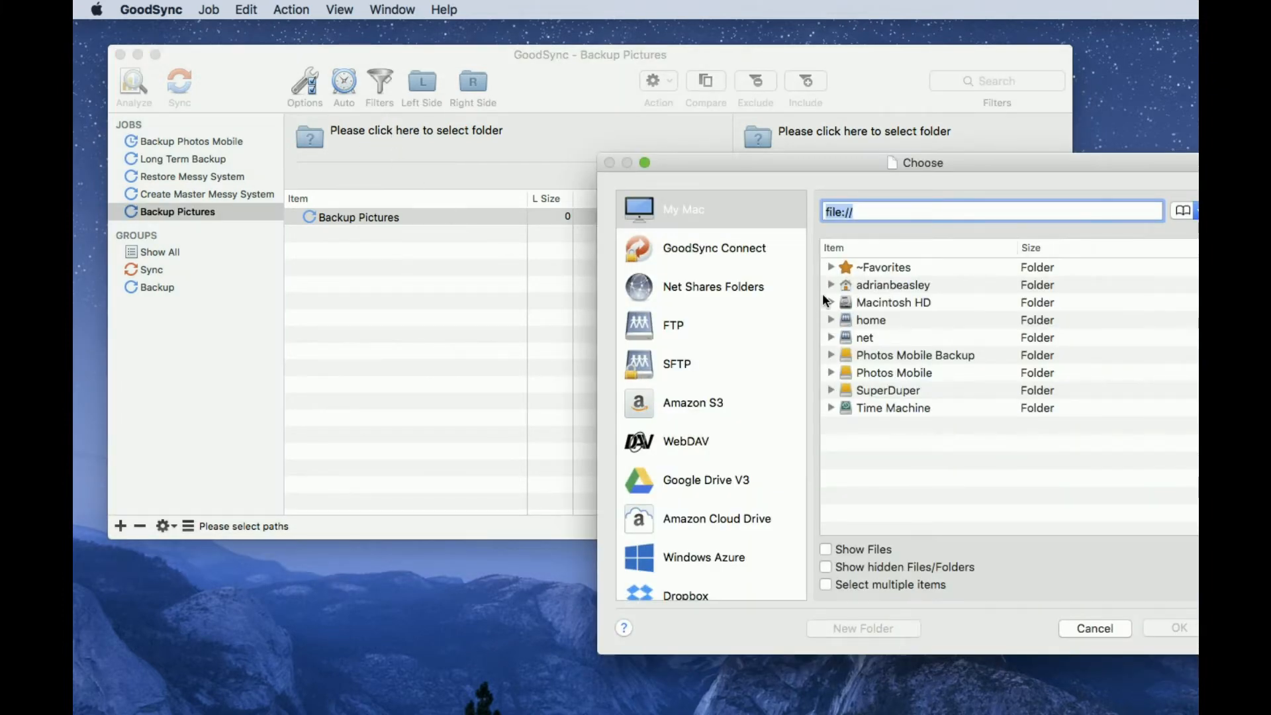
mouse_move(901, 378)
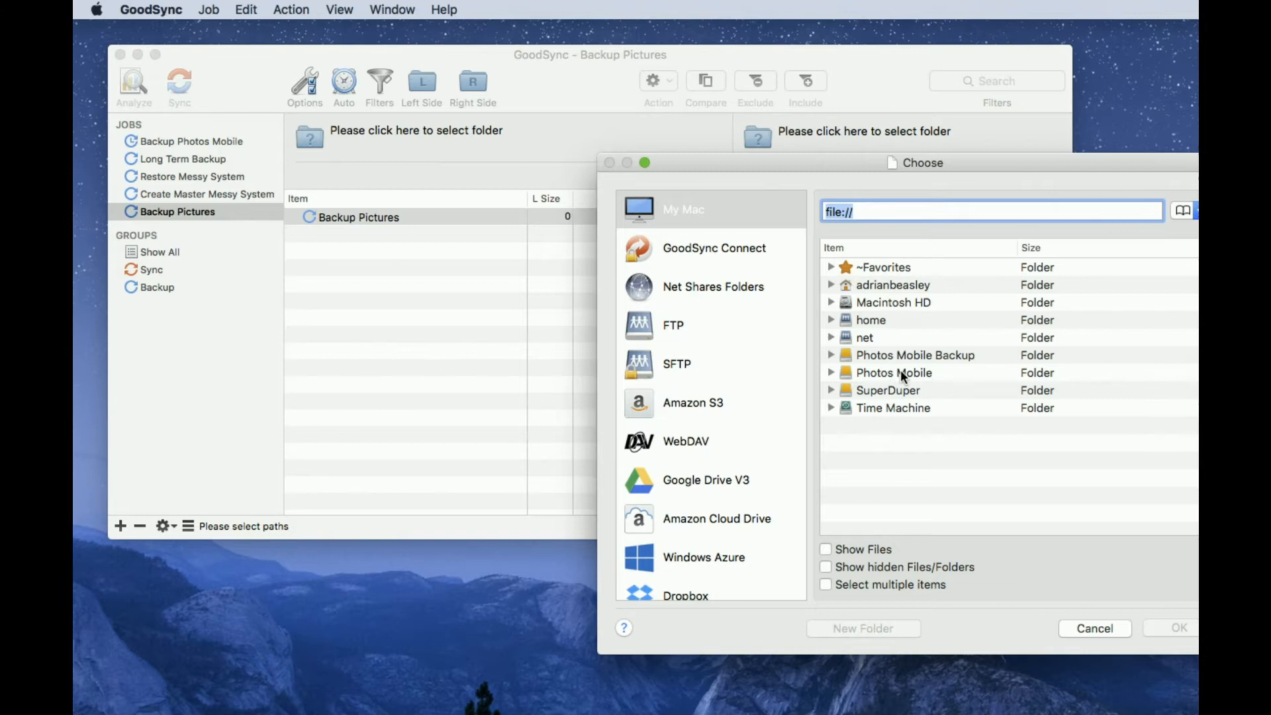
left_click(894, 372)
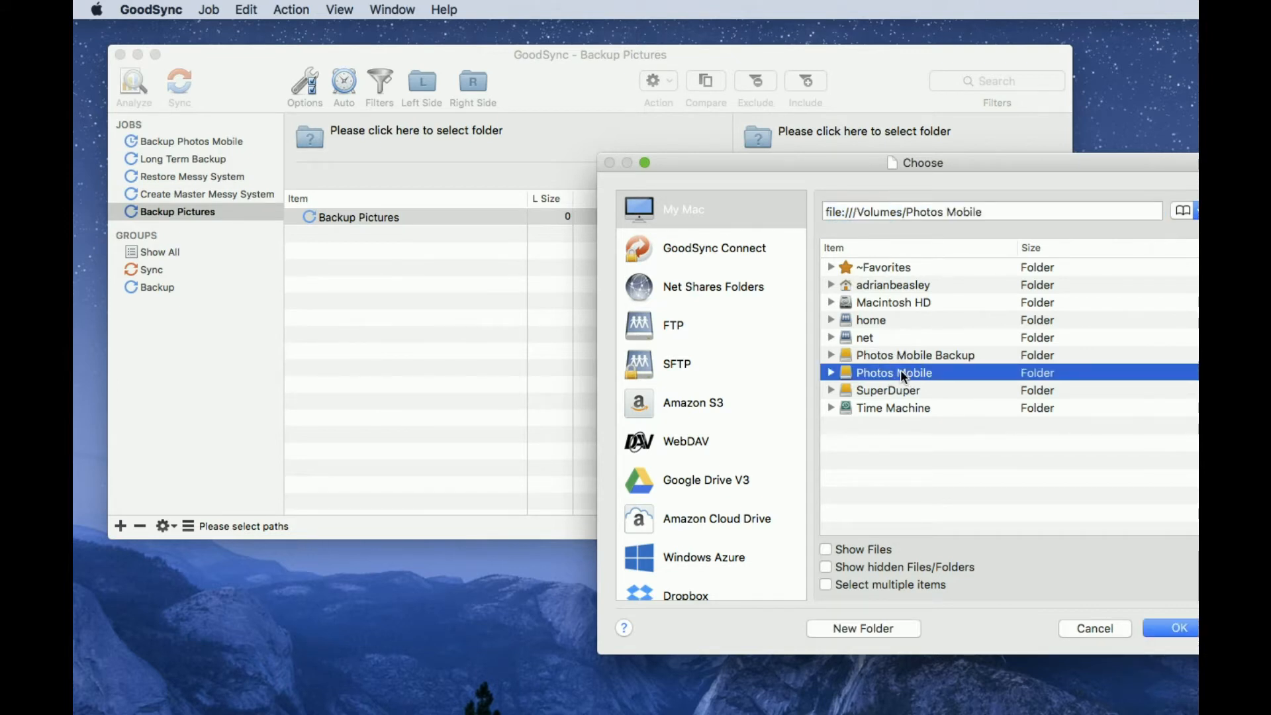
left_click(831, 372)
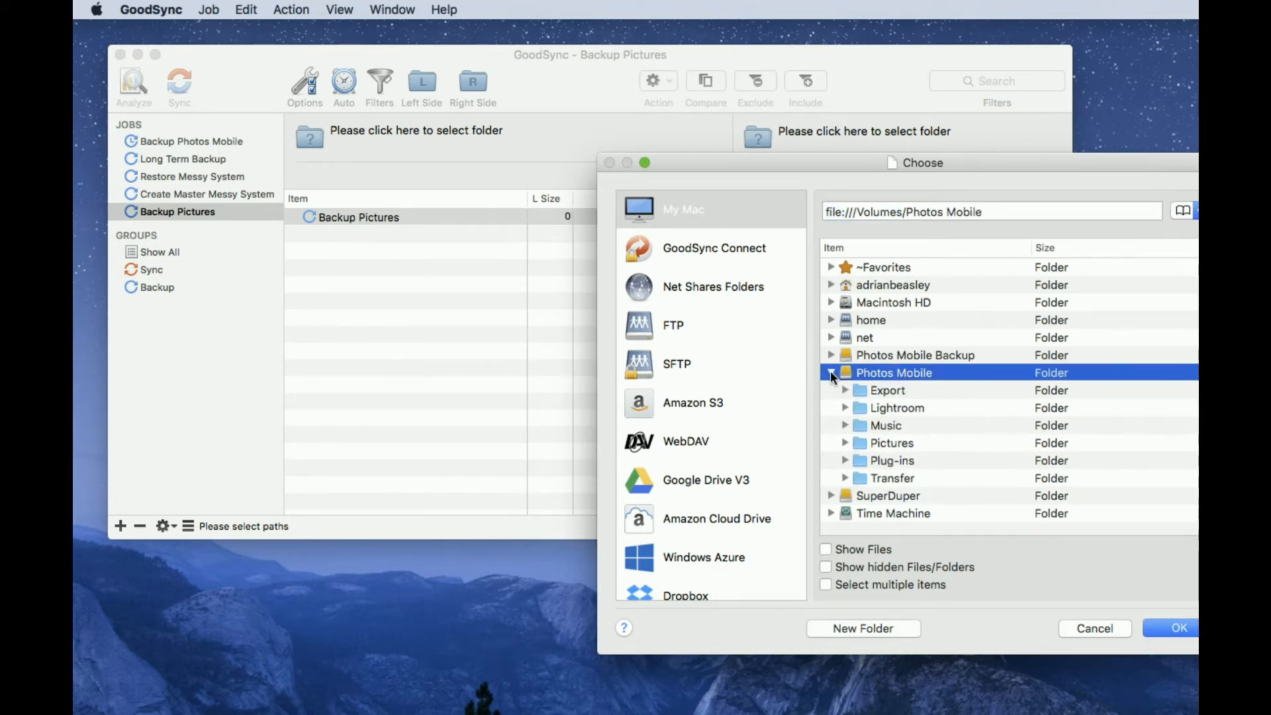
left_click(832, 372)
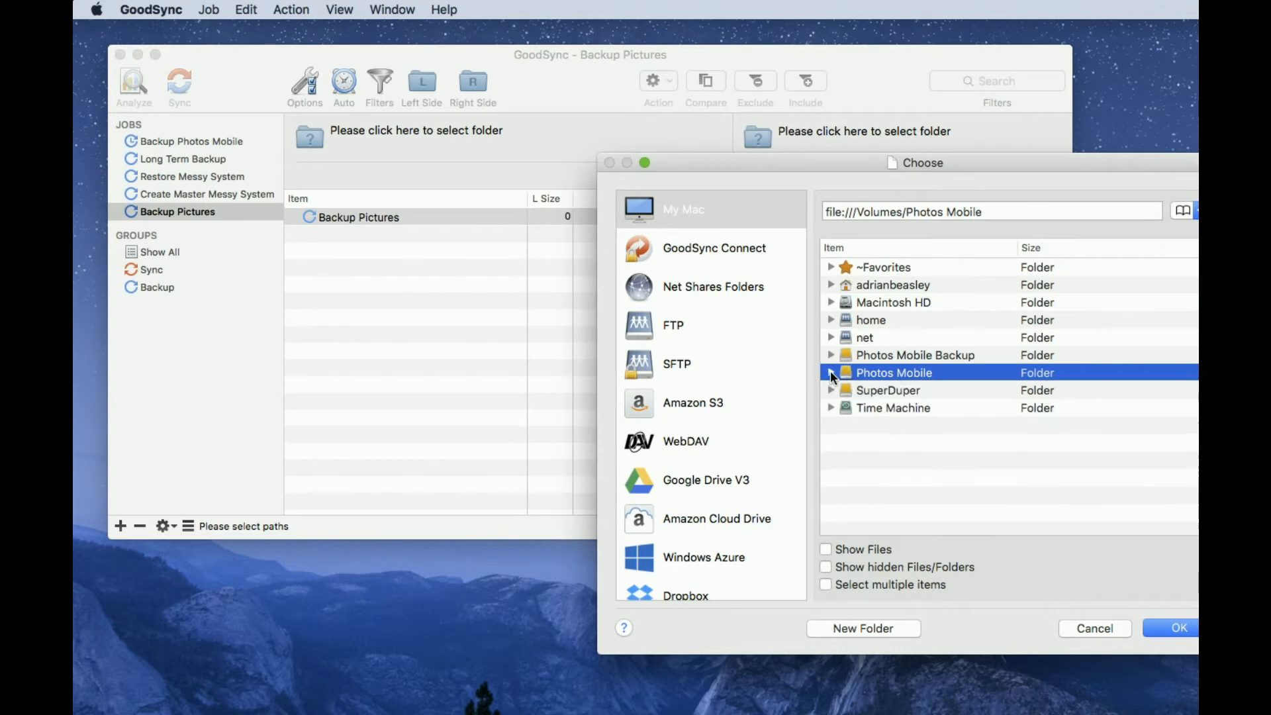
mouse_move(908, 373)
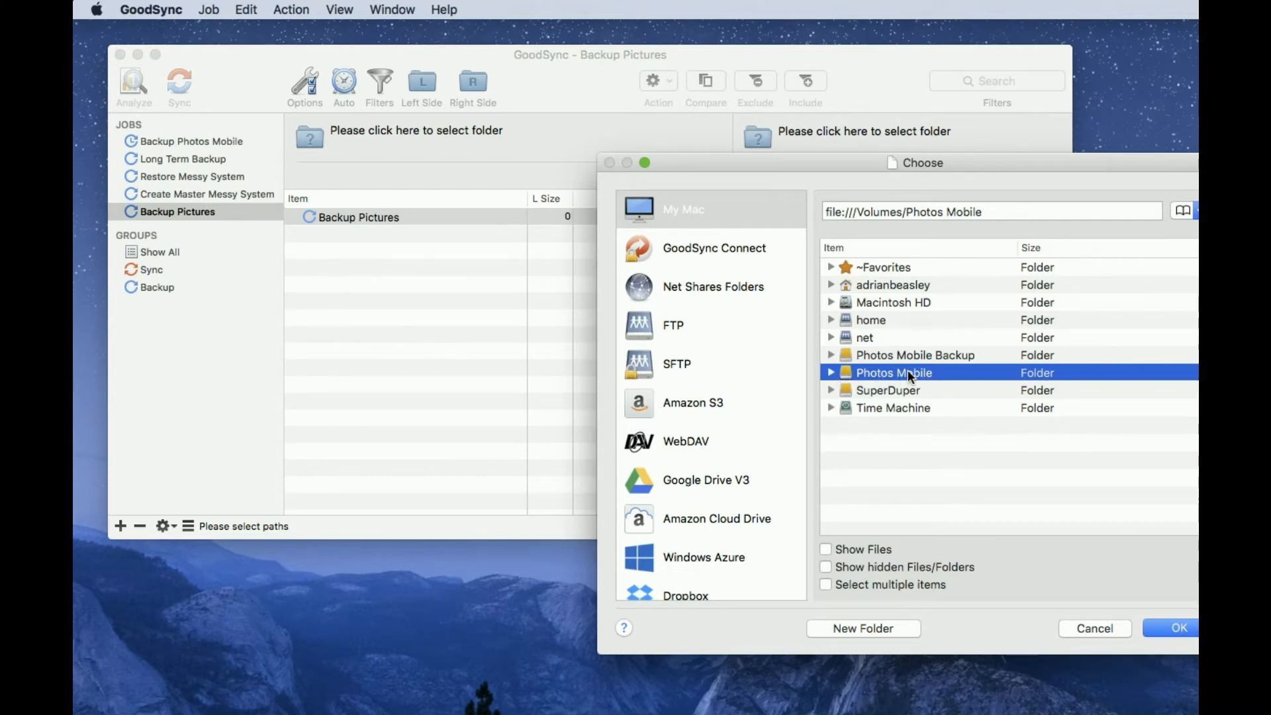
left_click(1179, 628)
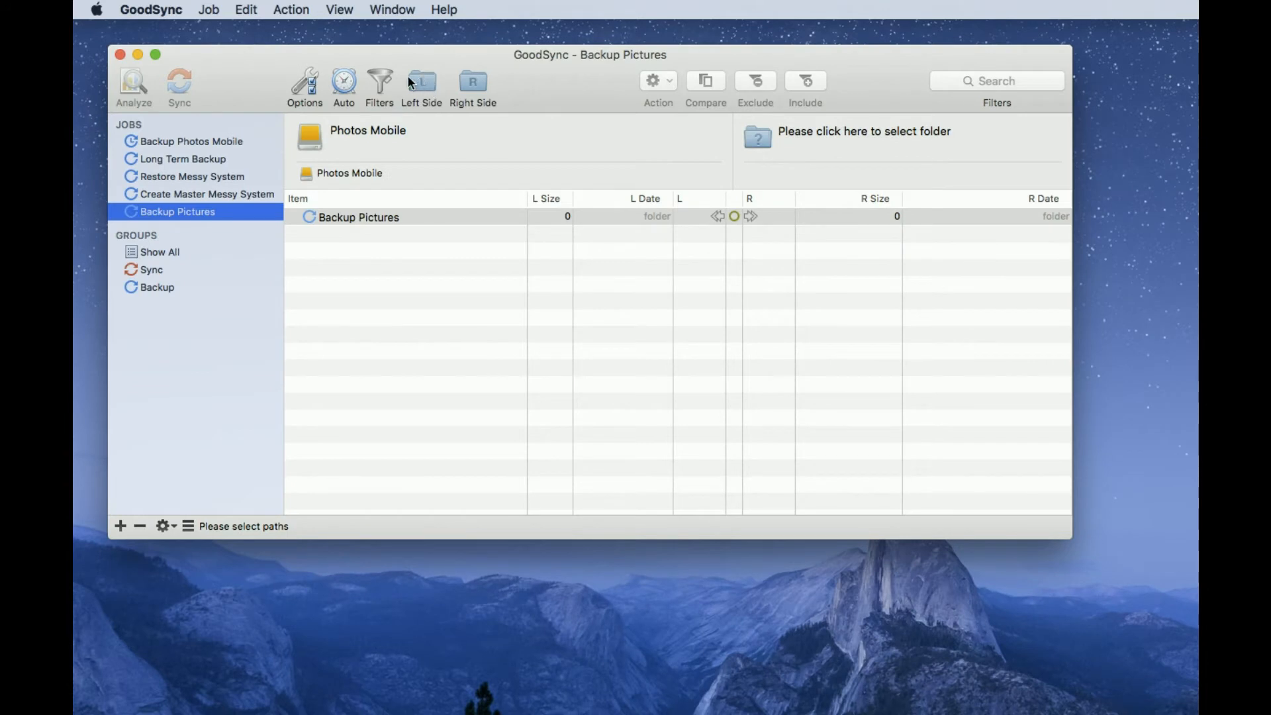
mouse_move(392, 137)
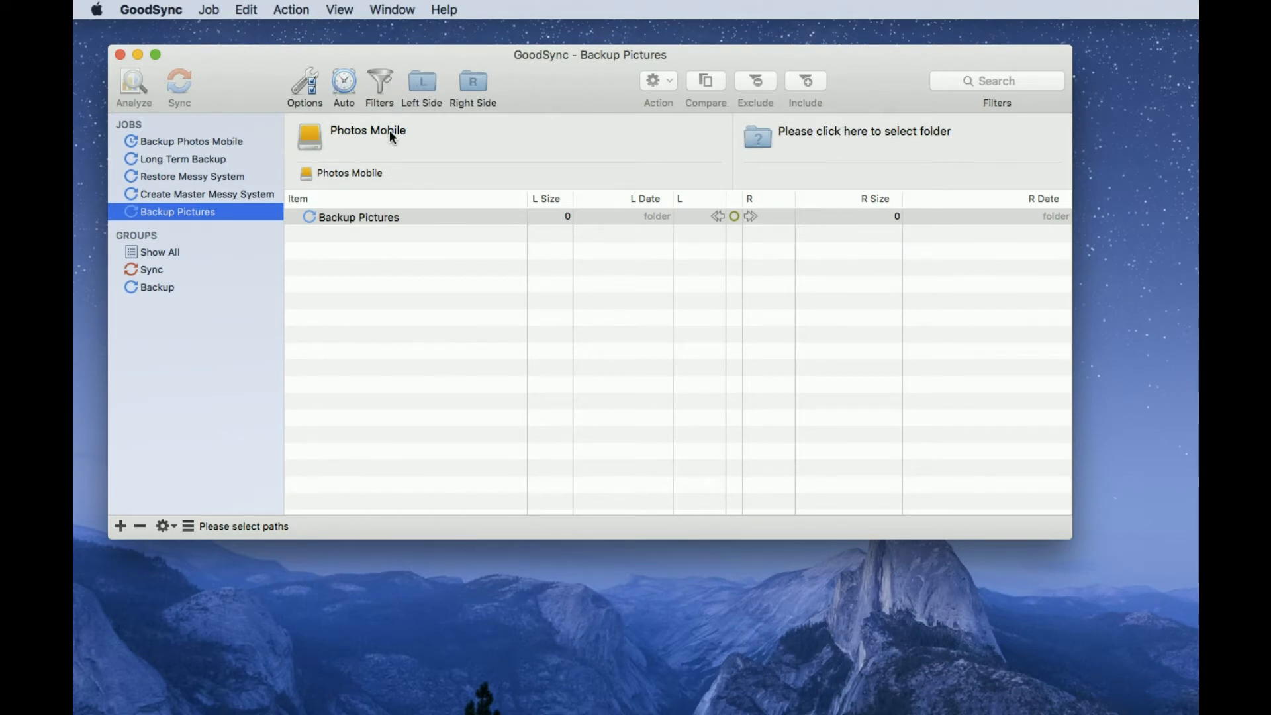
Set the Photos Mobile Backup drive as the job's right-side destination folder.
left_click(864, 138)
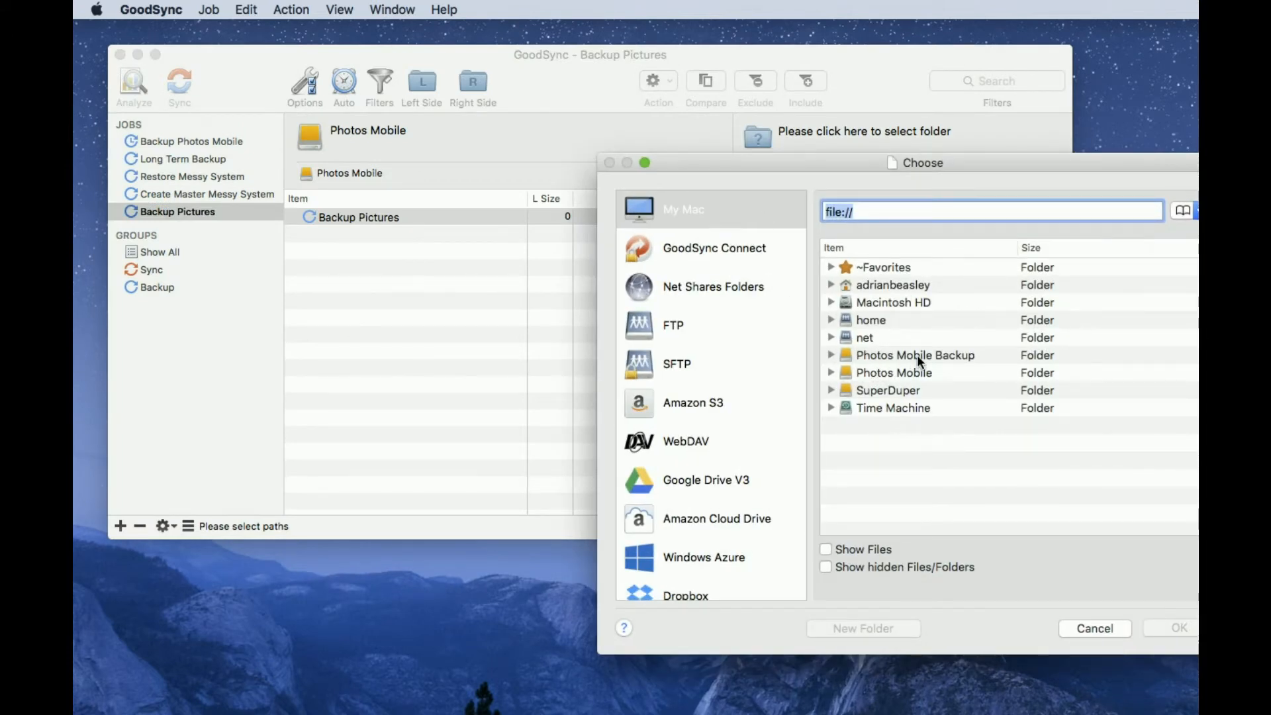
left_click(915, 355)
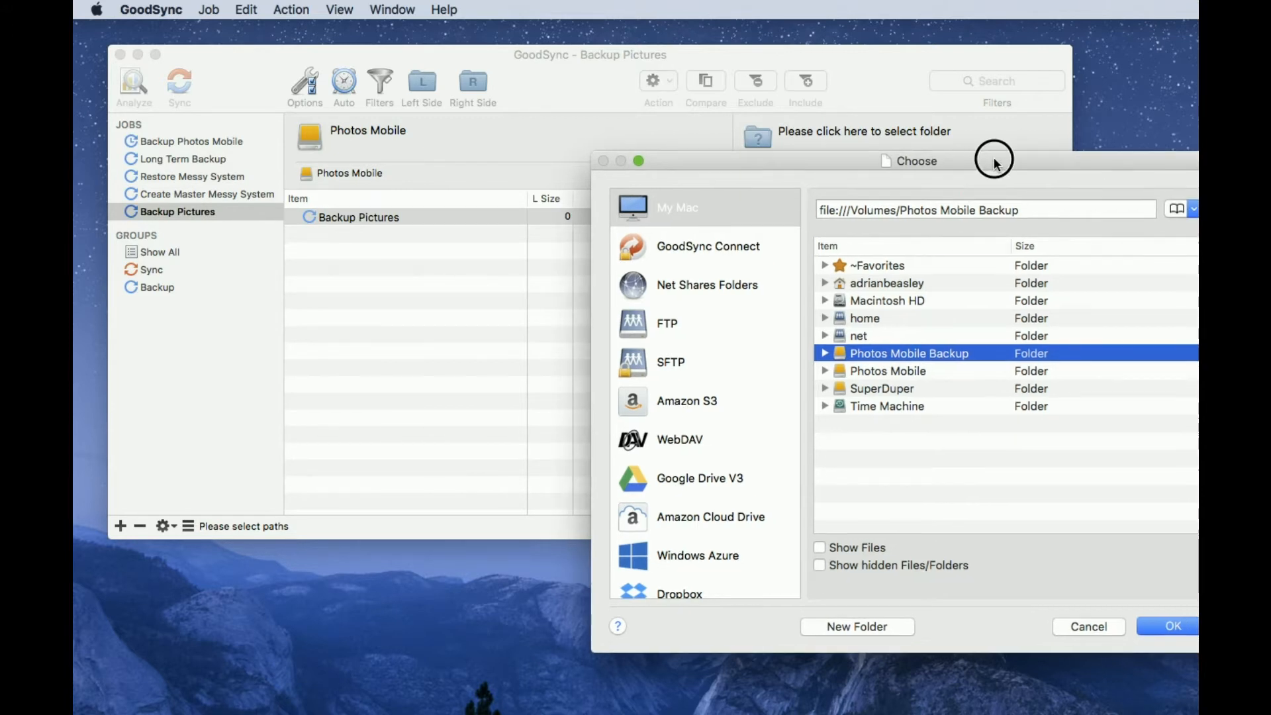
left_click(1169, 627)
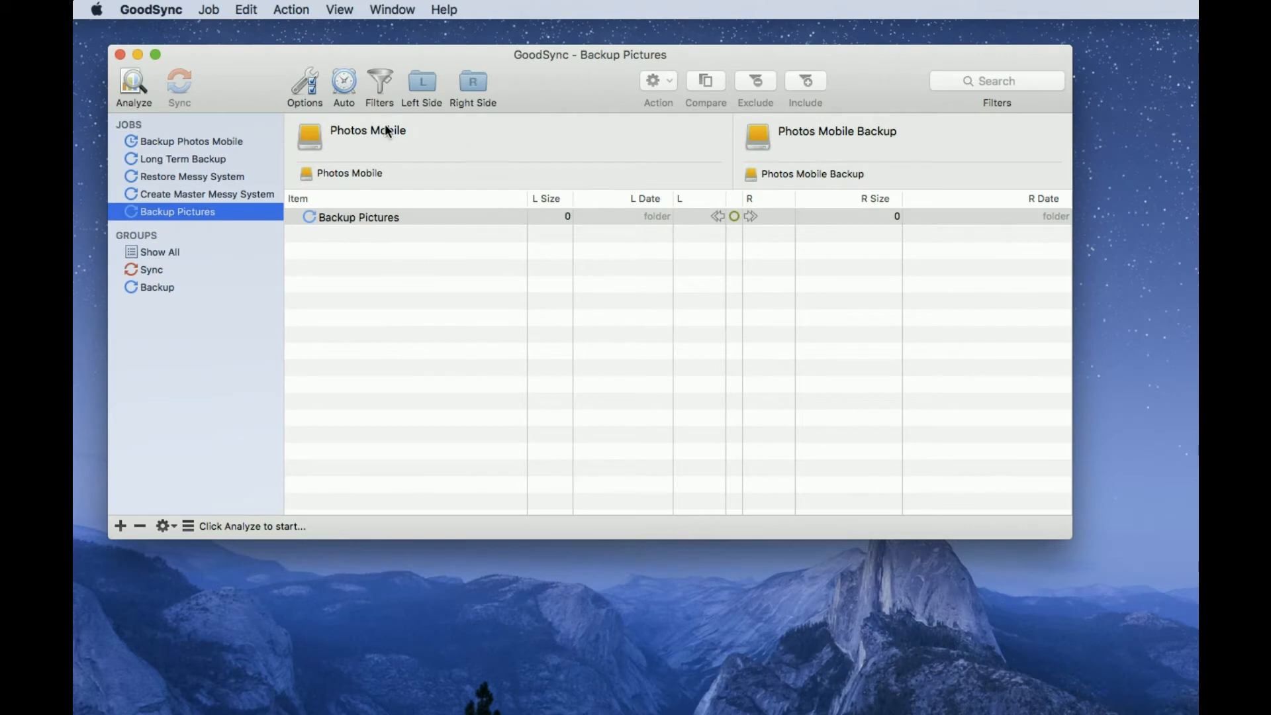
mouse_move(777, 146)
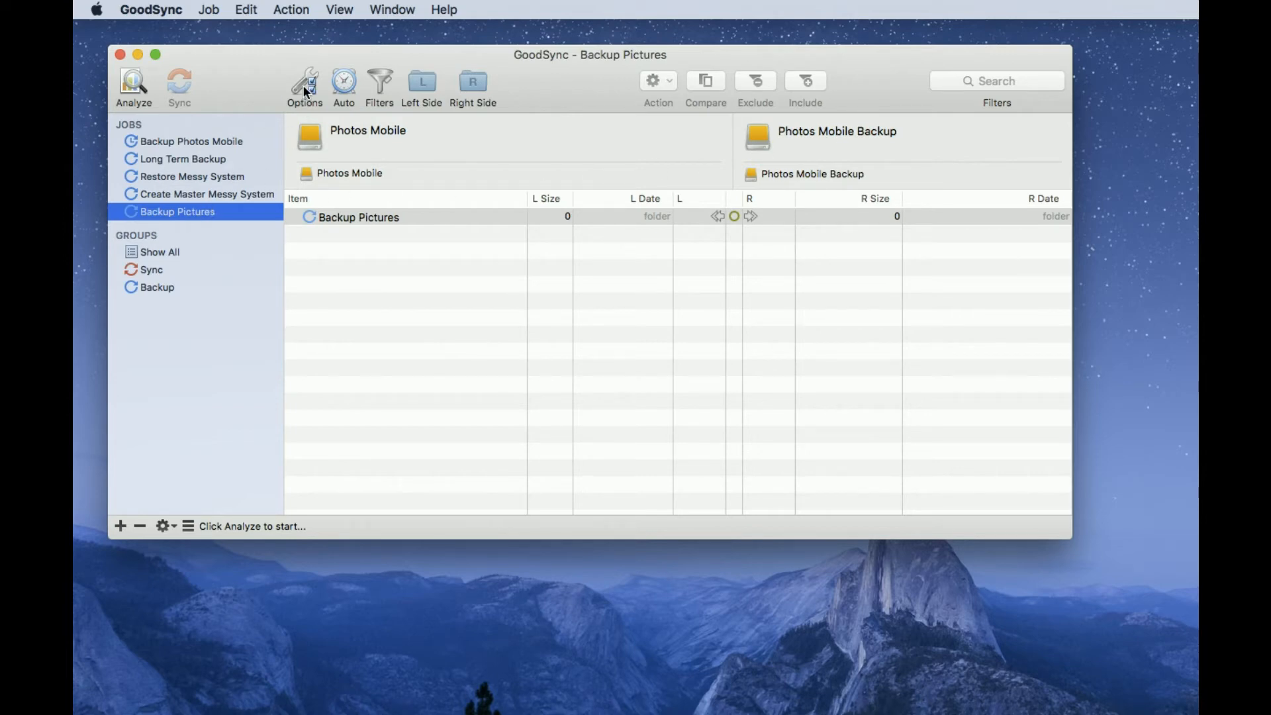
In the job's Filters options, exclude hidden and system files and folders, then save.
left_click(304, 85)
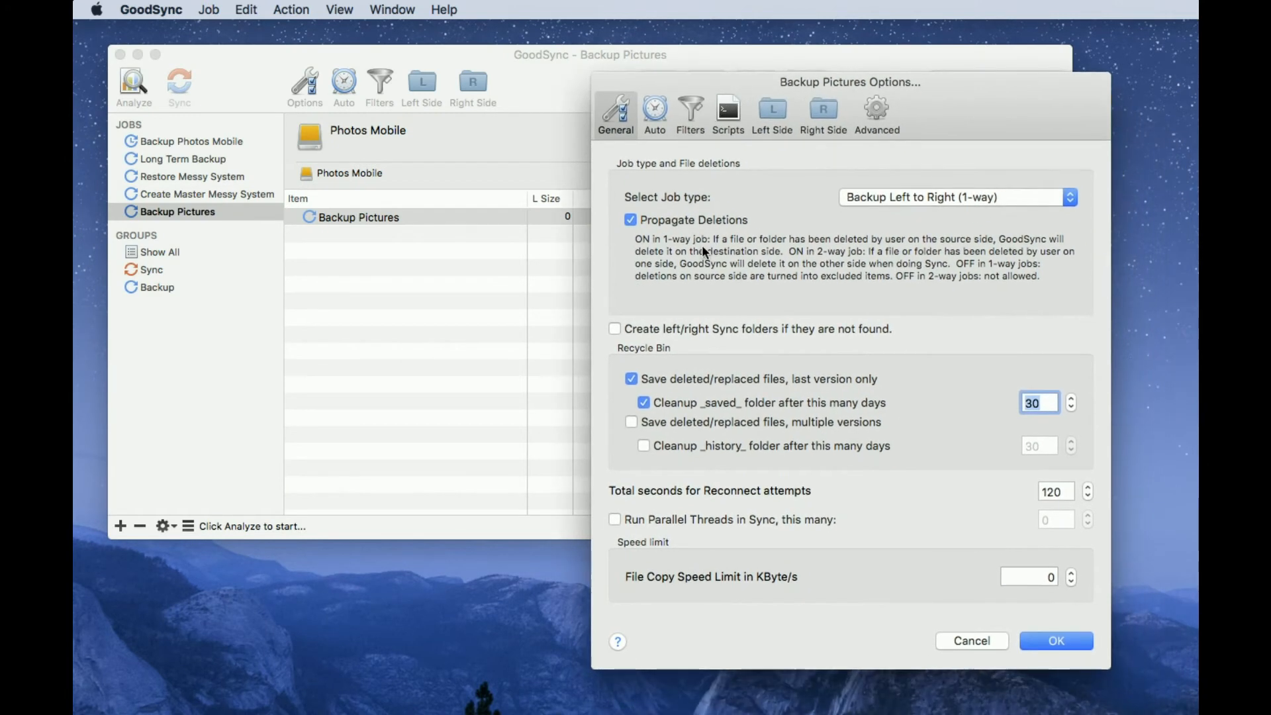
mouse_move(800, 294)
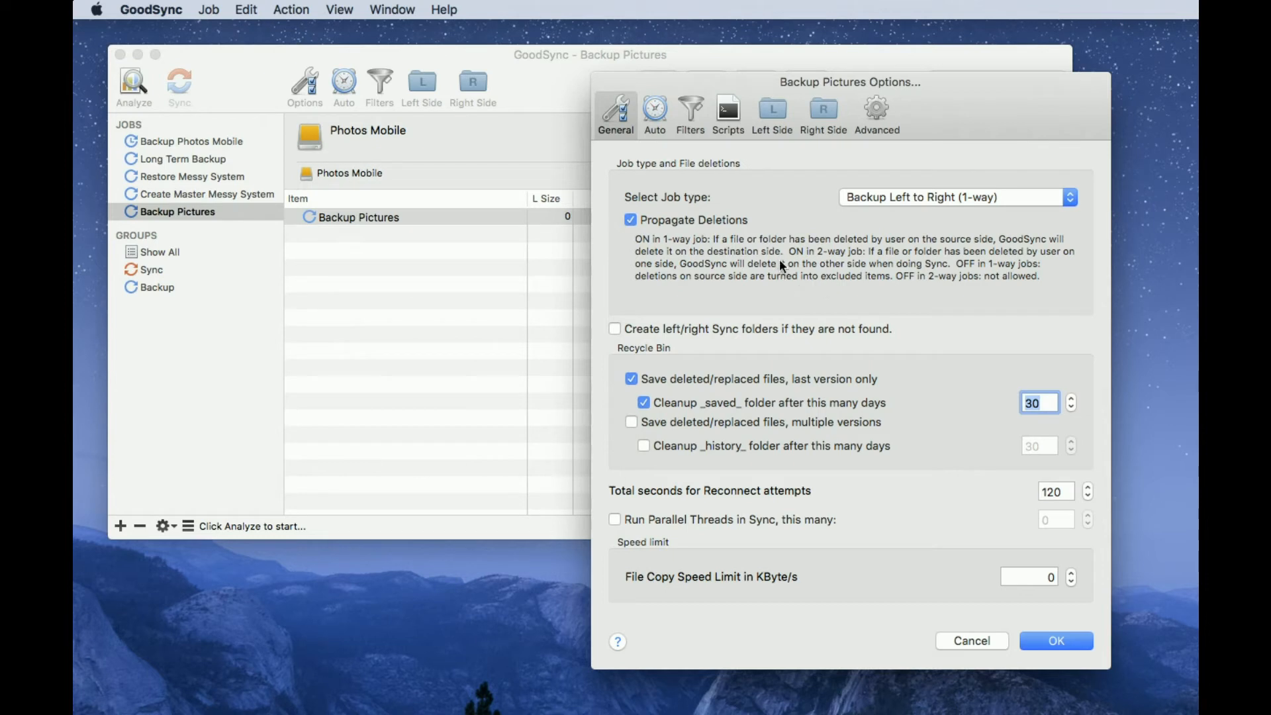
mouse_move(977, 266)
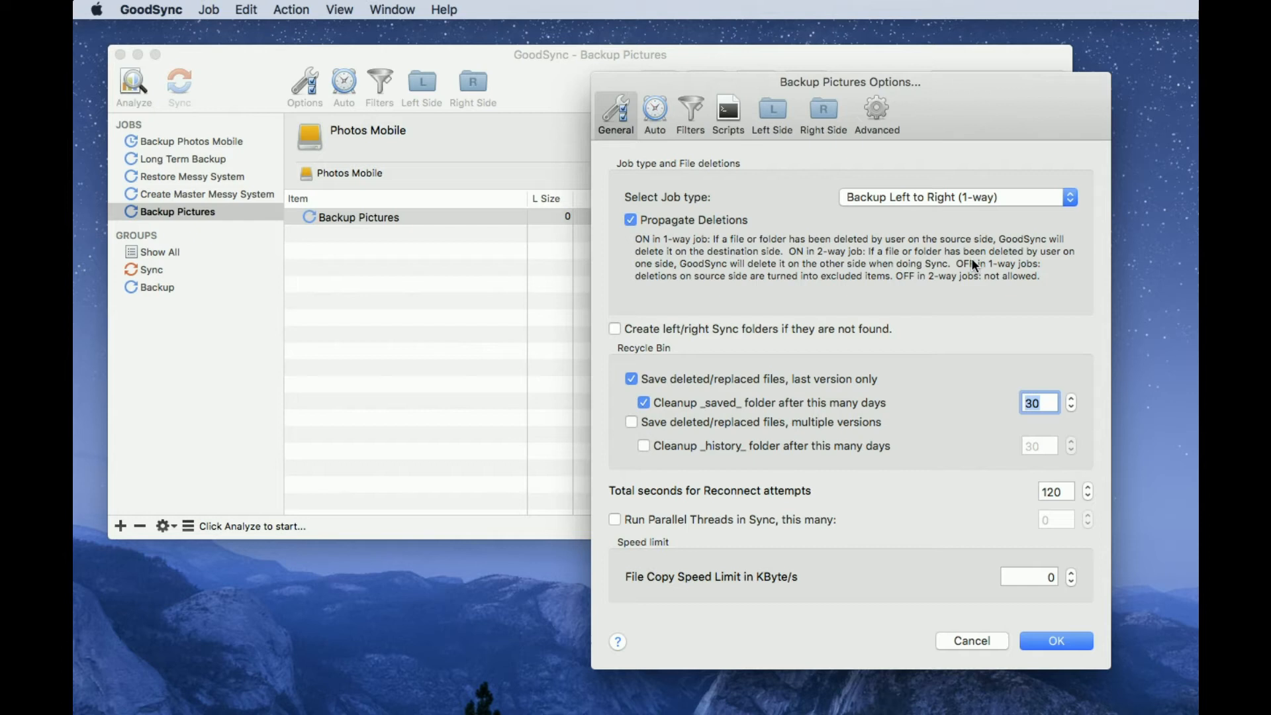
left_click(689, 114)
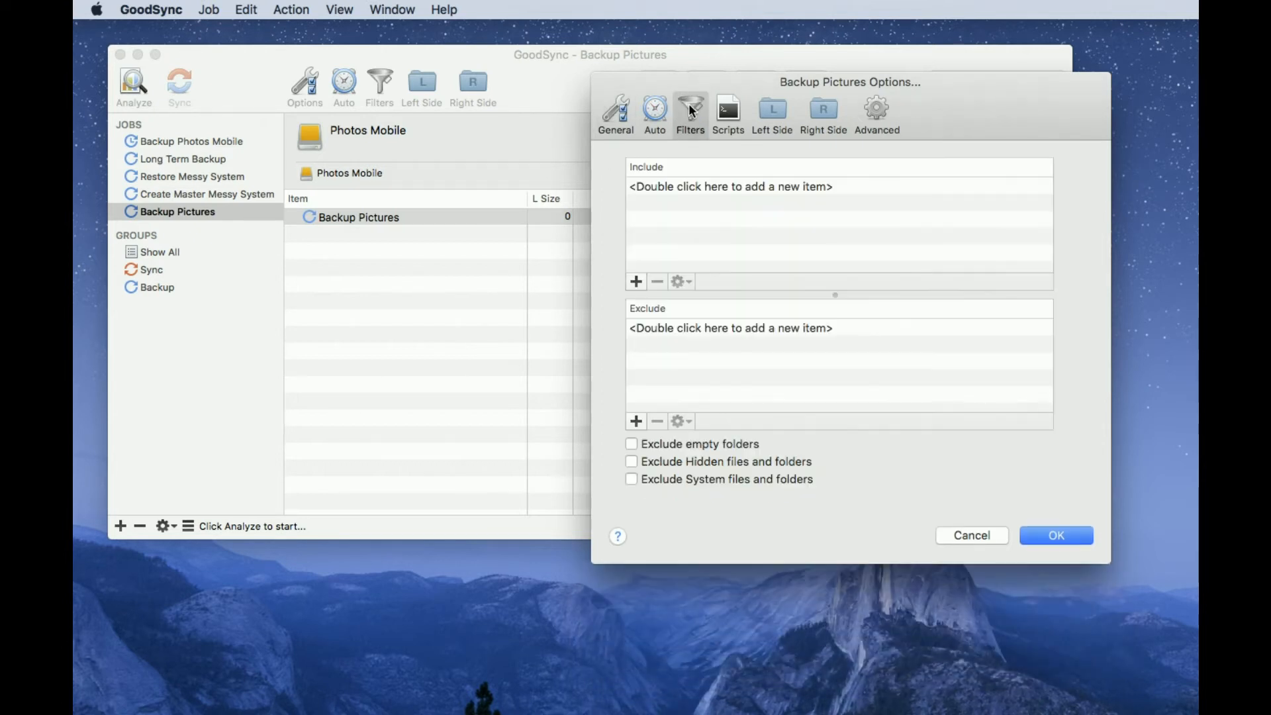
left_click(632, 460)
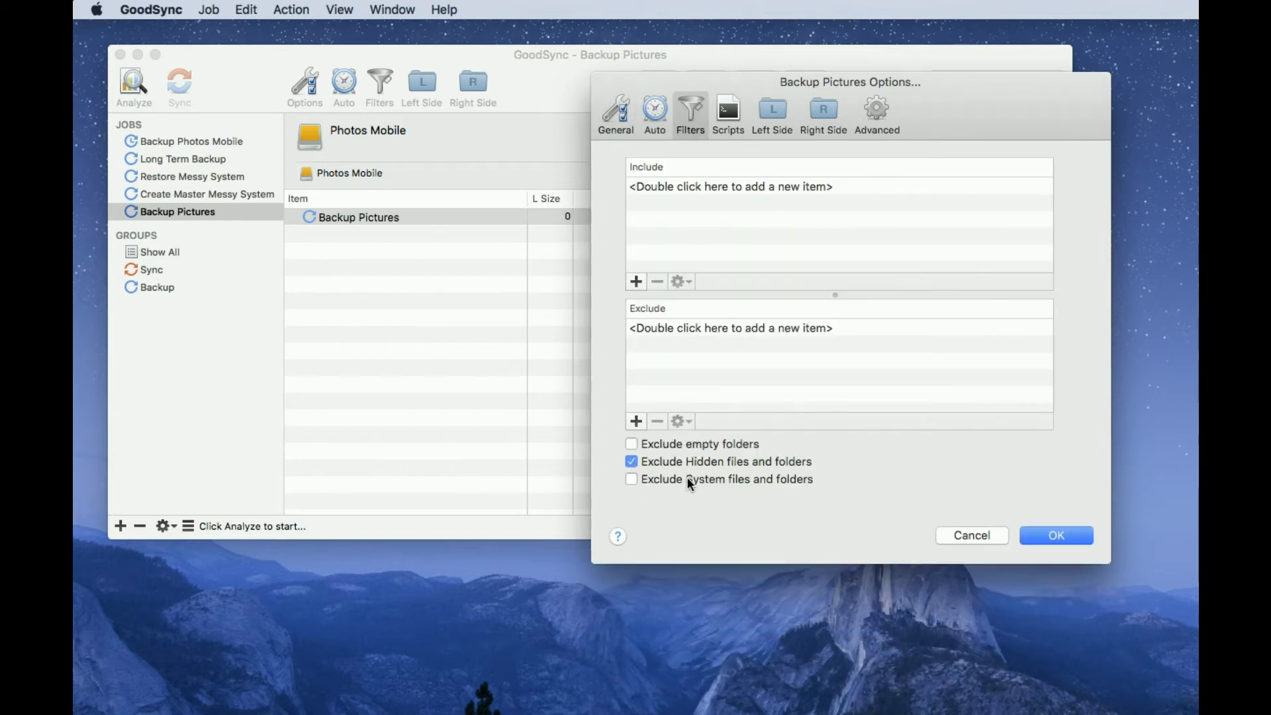
left_click(632, 480)
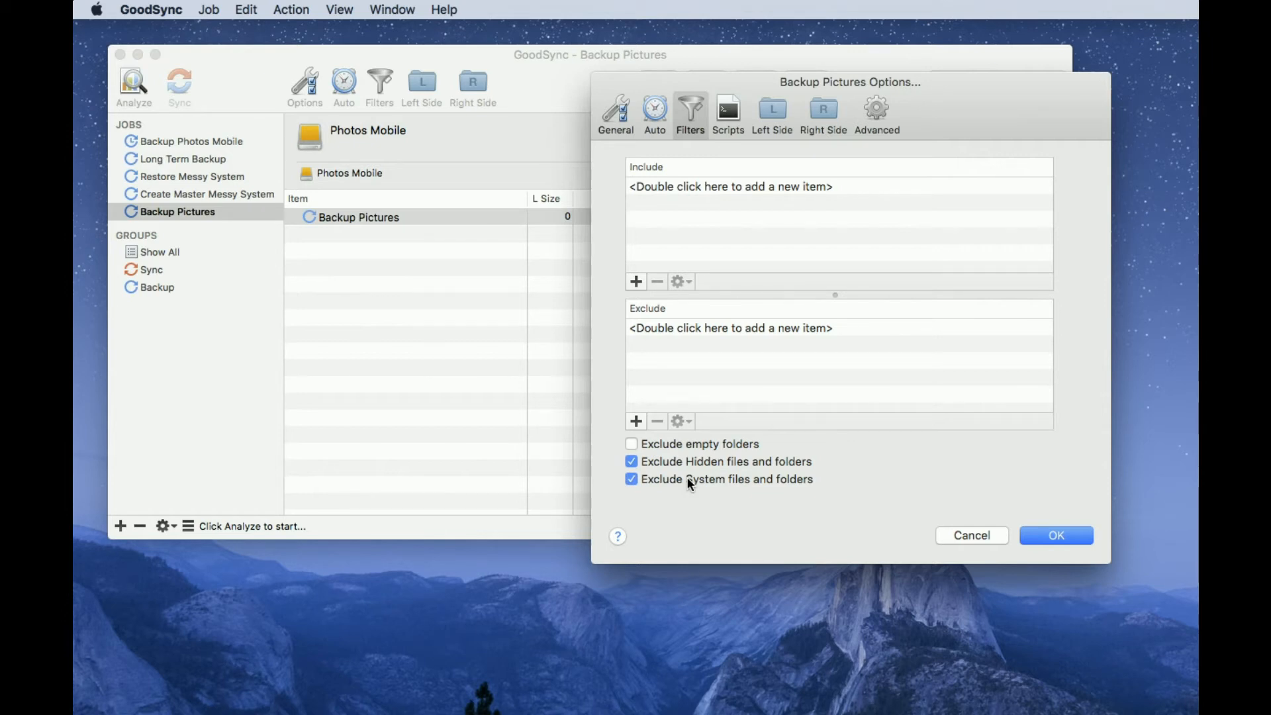
left_click(1056, 535)
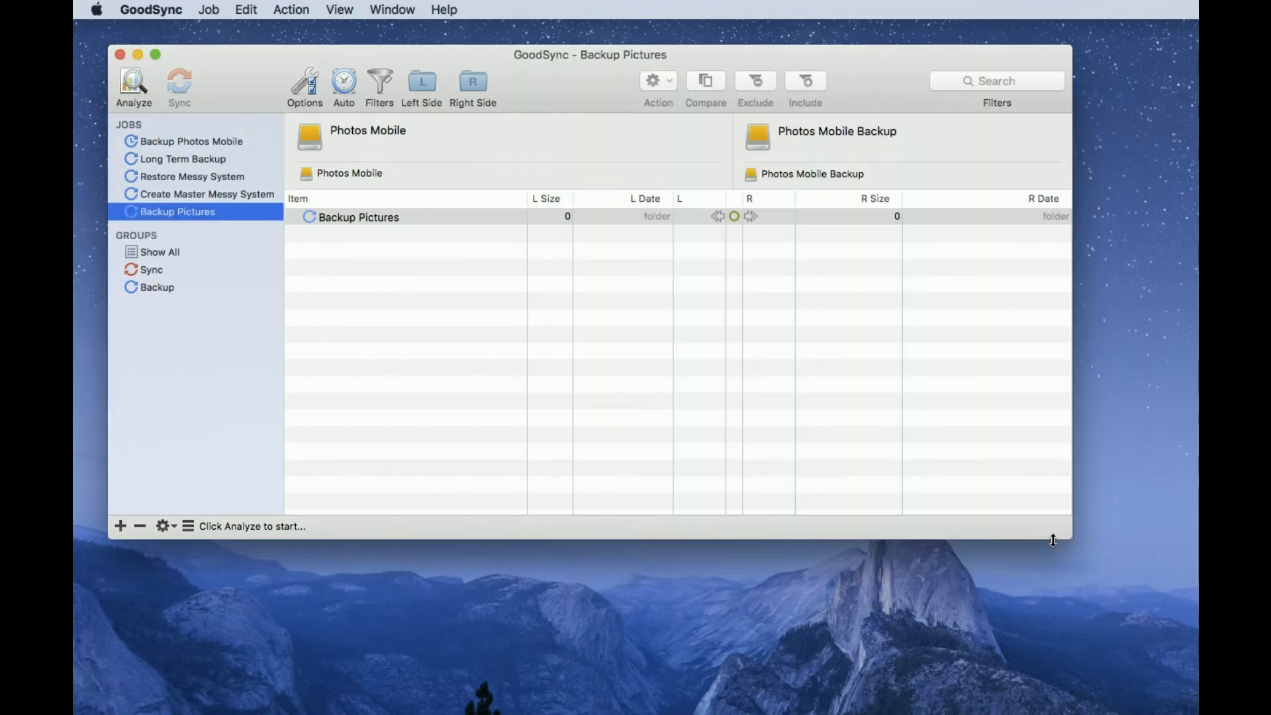
mouse_move(450, 281)
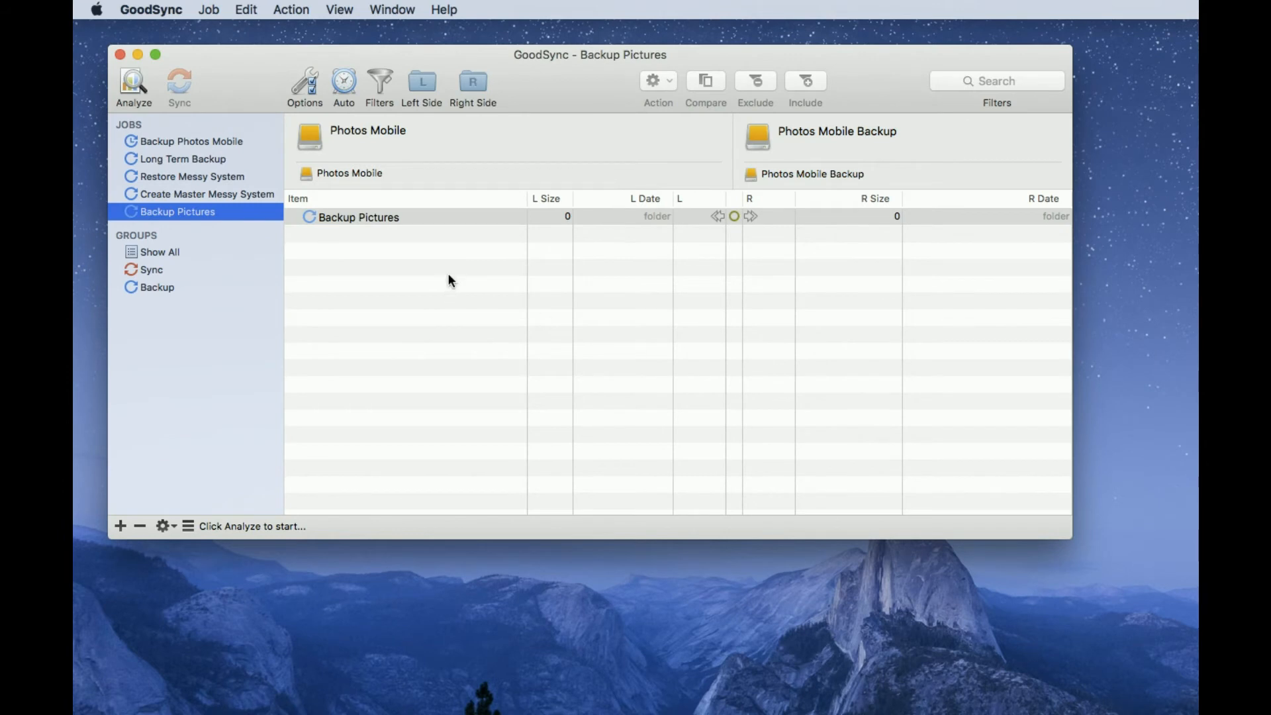
mouse_move(363, 248)
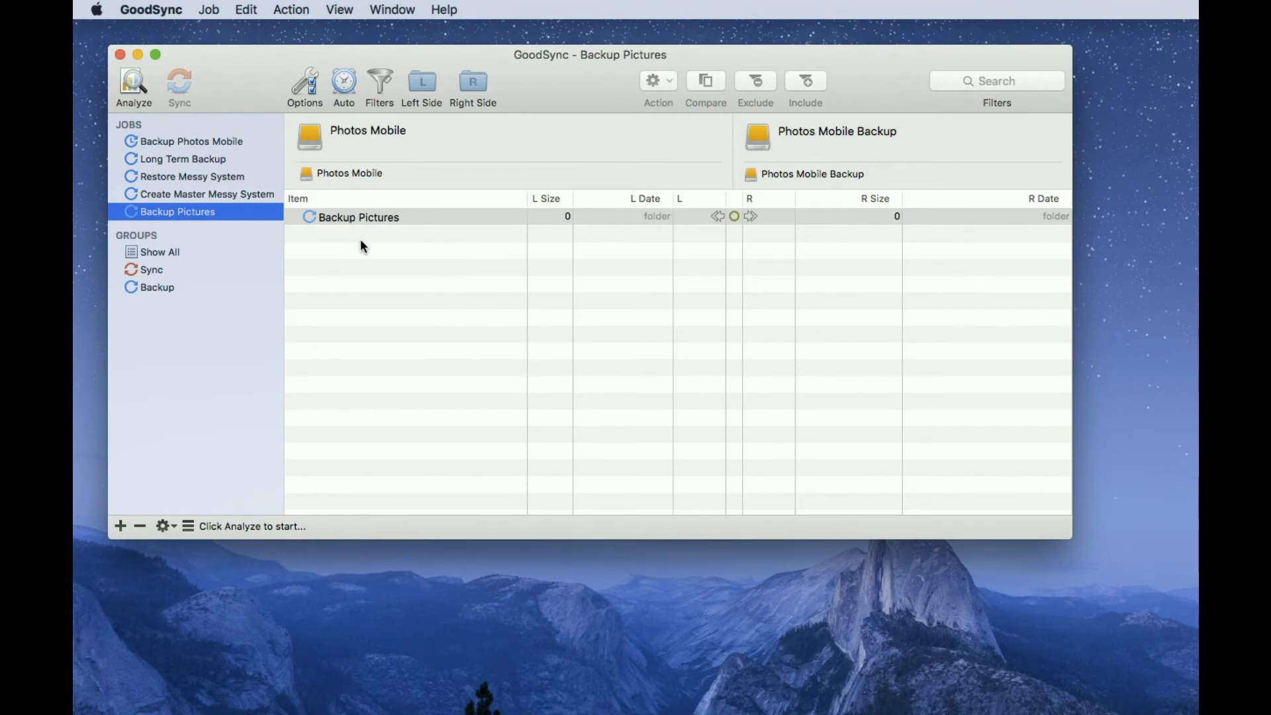
mouse_move(205, 217)
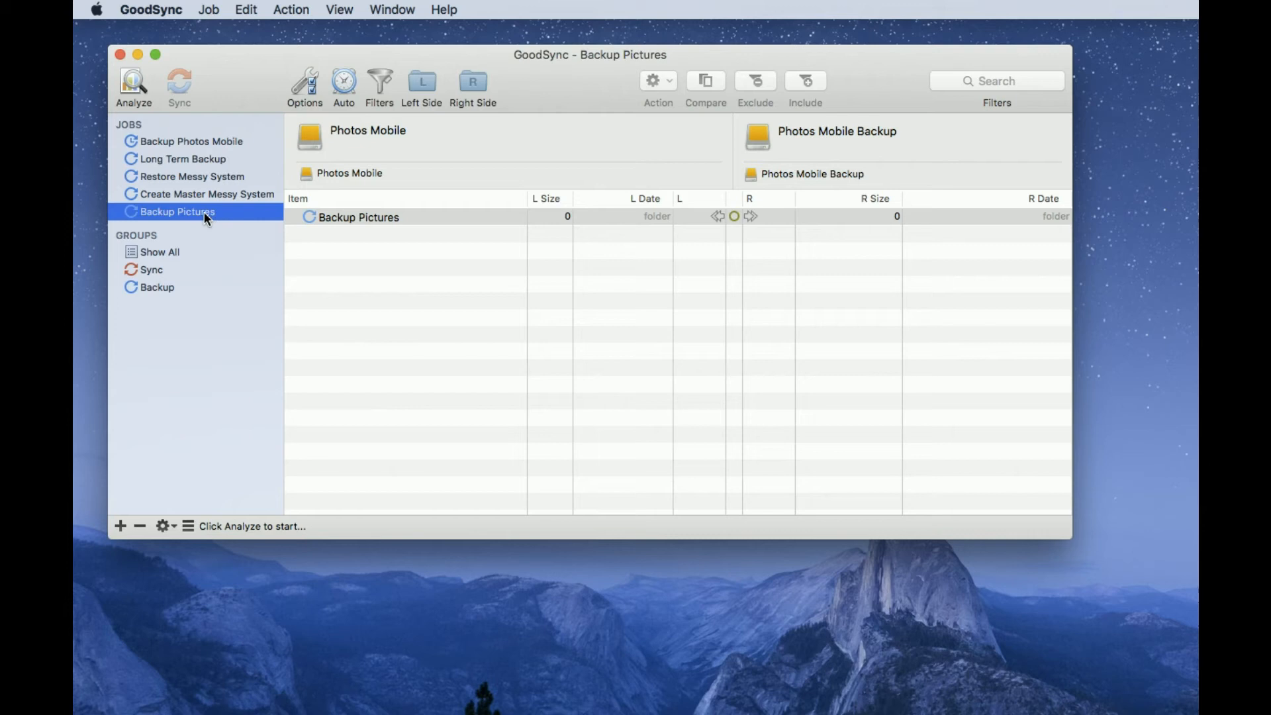
Show the context menu of the Backup Pictures job in the Jobs list.
right_click(175, 212)
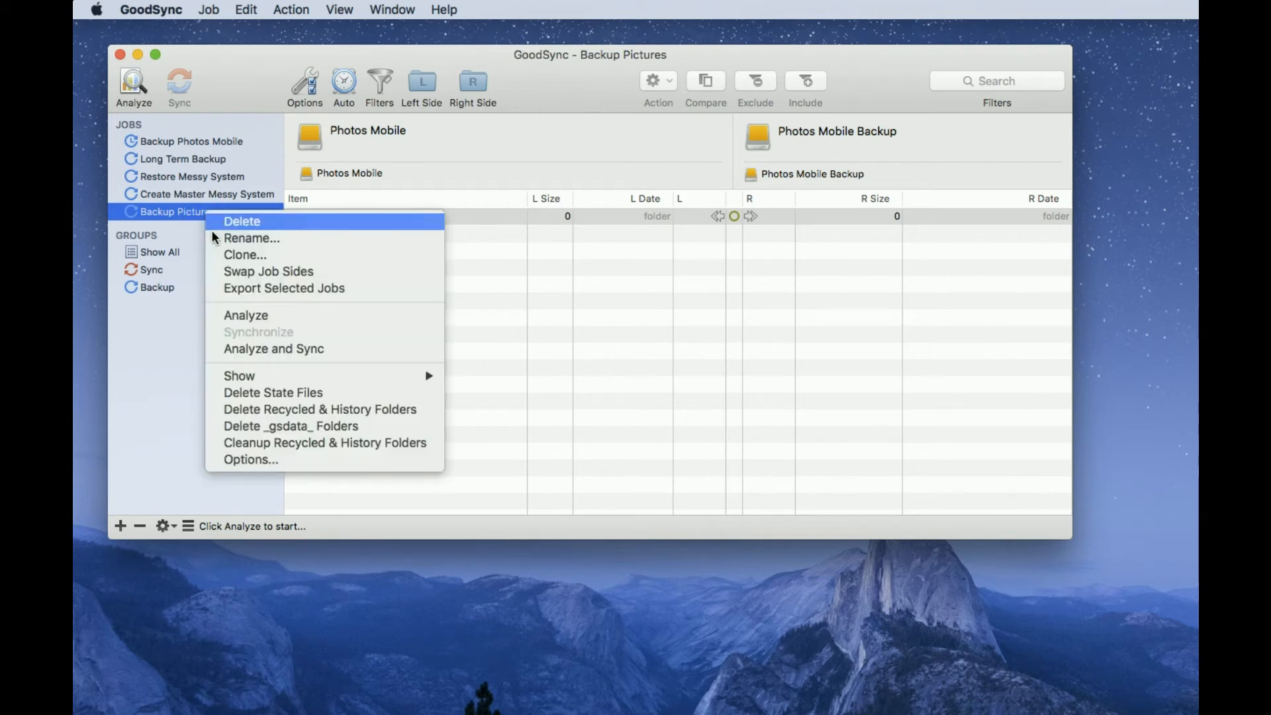
Run Analyze and Sync on the Backup Pictures job.
left_click(273, 348)
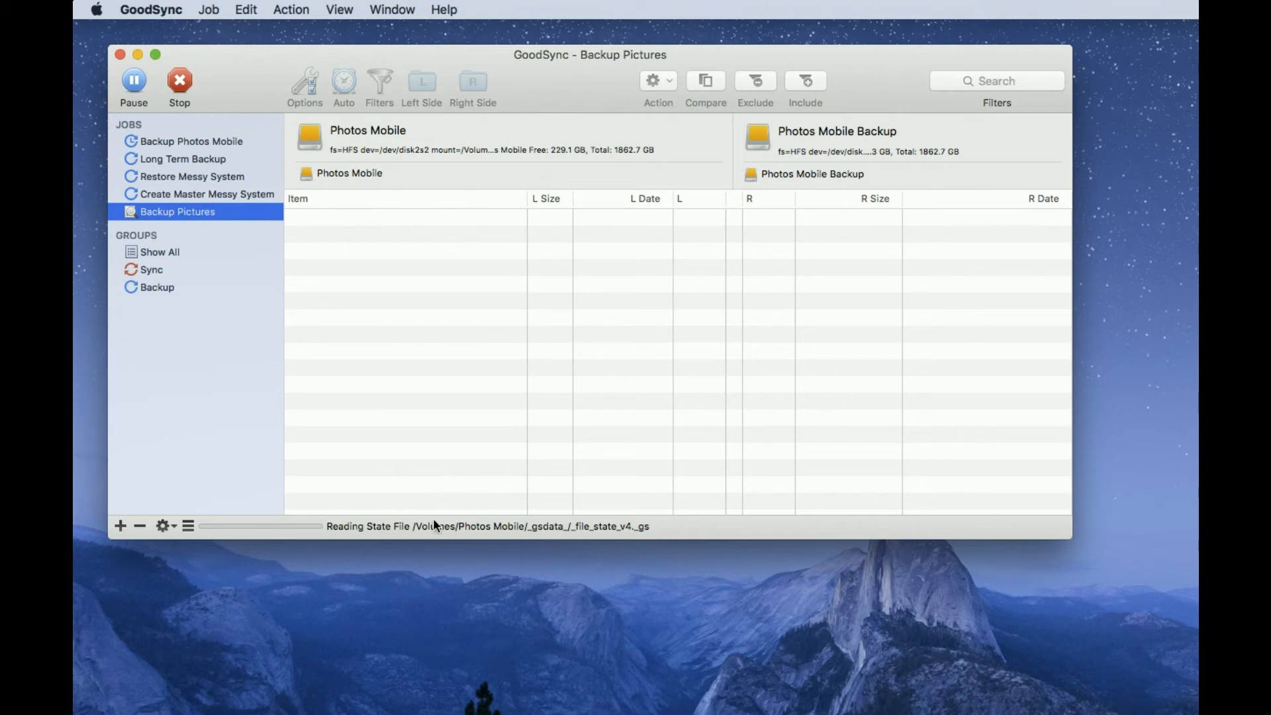
mouse_move(466, 539)
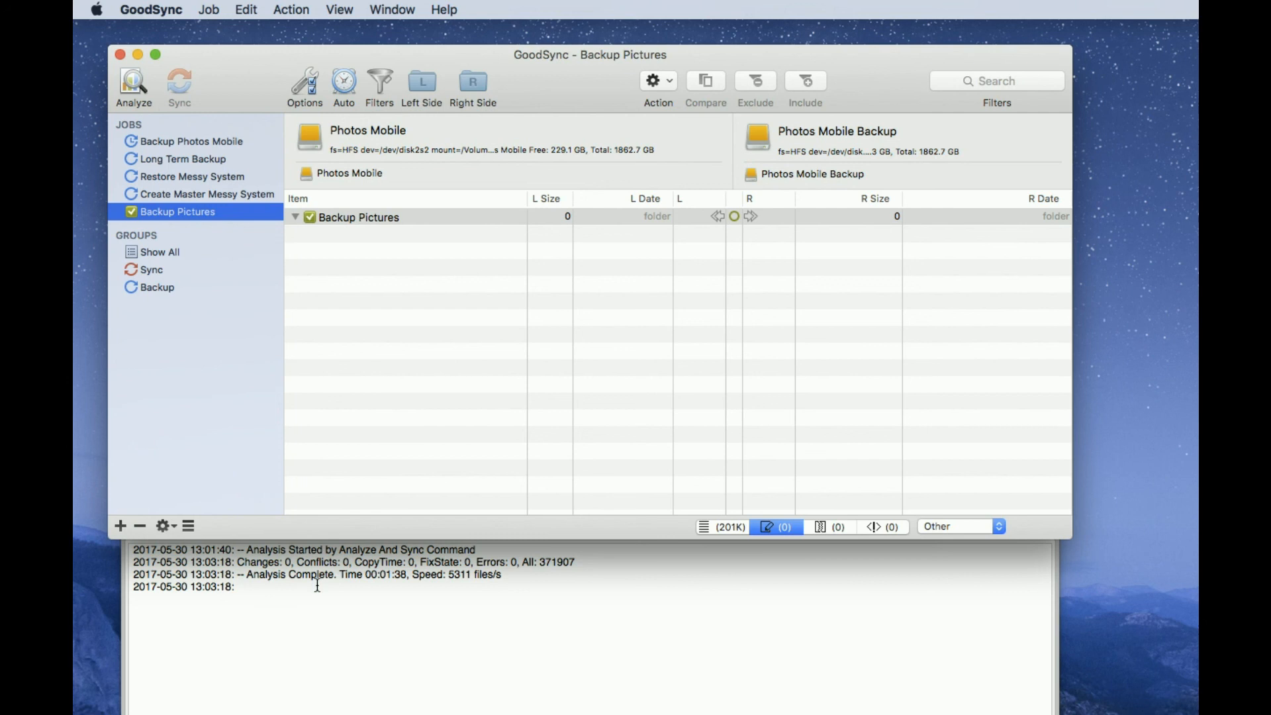
mouse_move(325, 601)
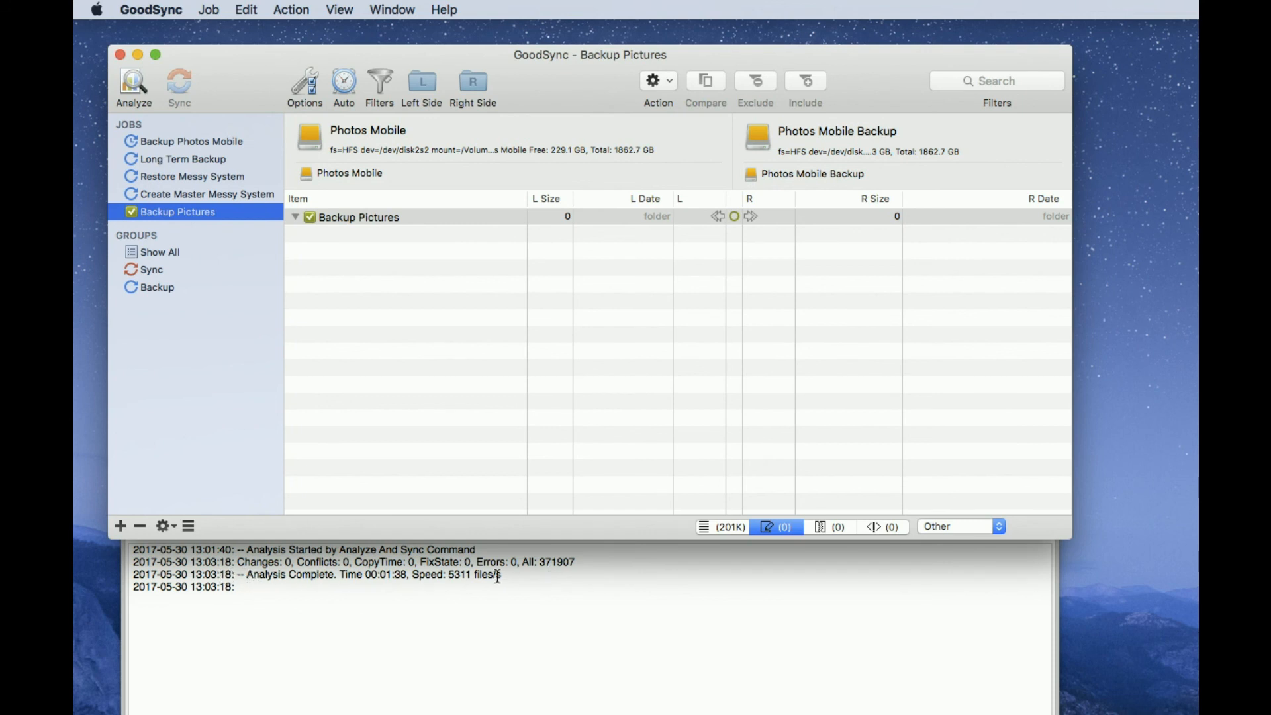
Hide the analysis log after confirming zero changes and no errors.
left_click(189, 526)
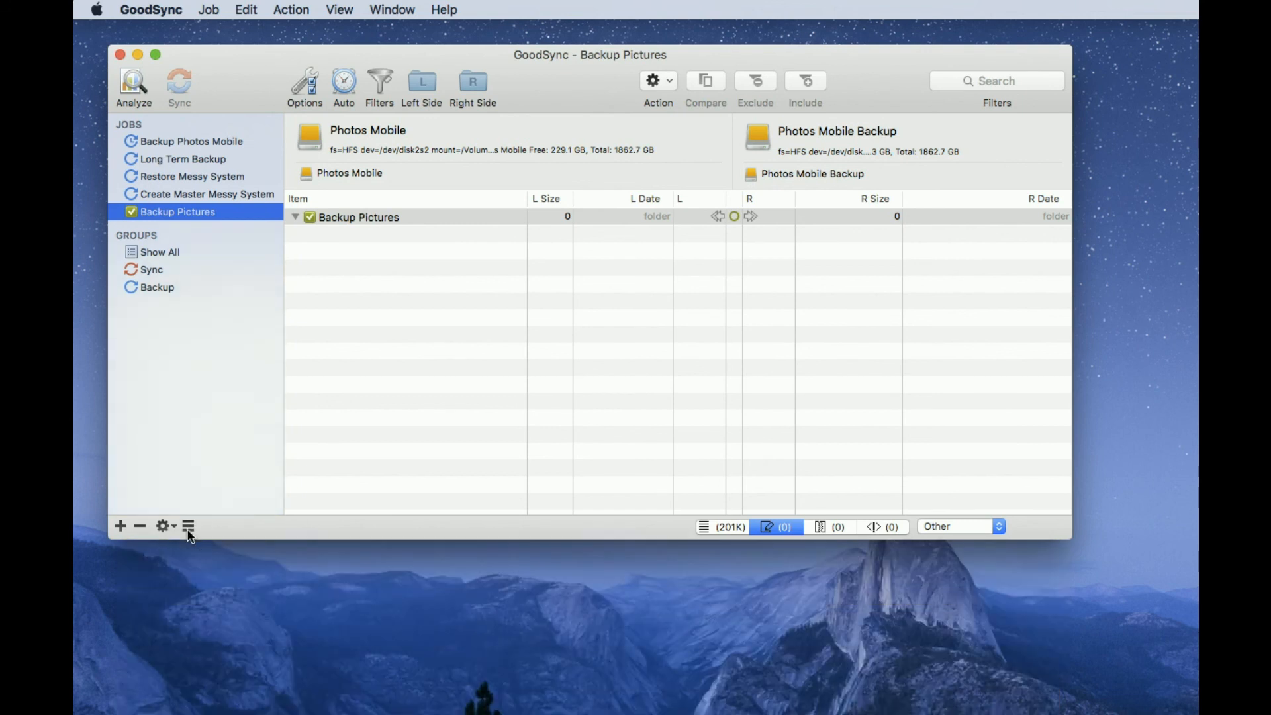